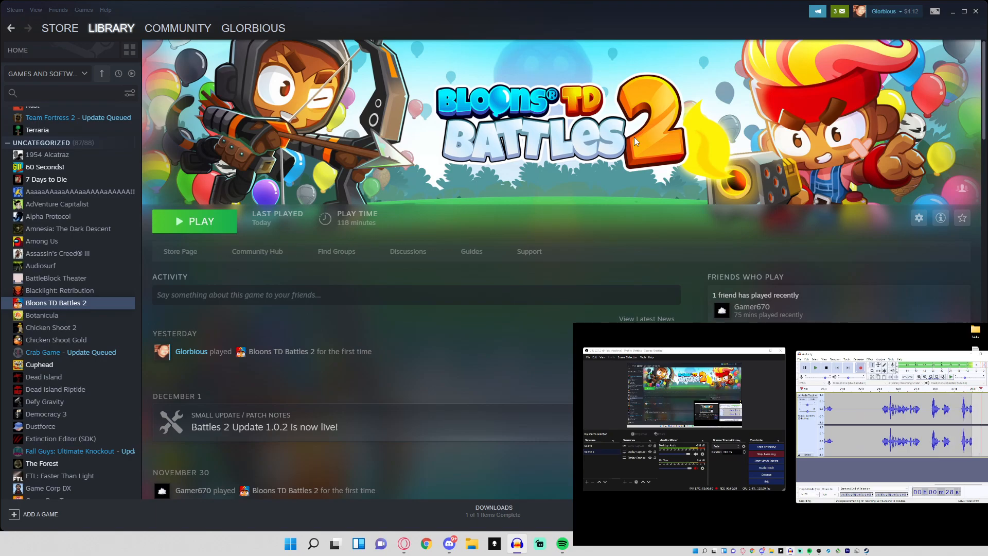
{"action": "mouse_move", "coordinate": [365, 237]}
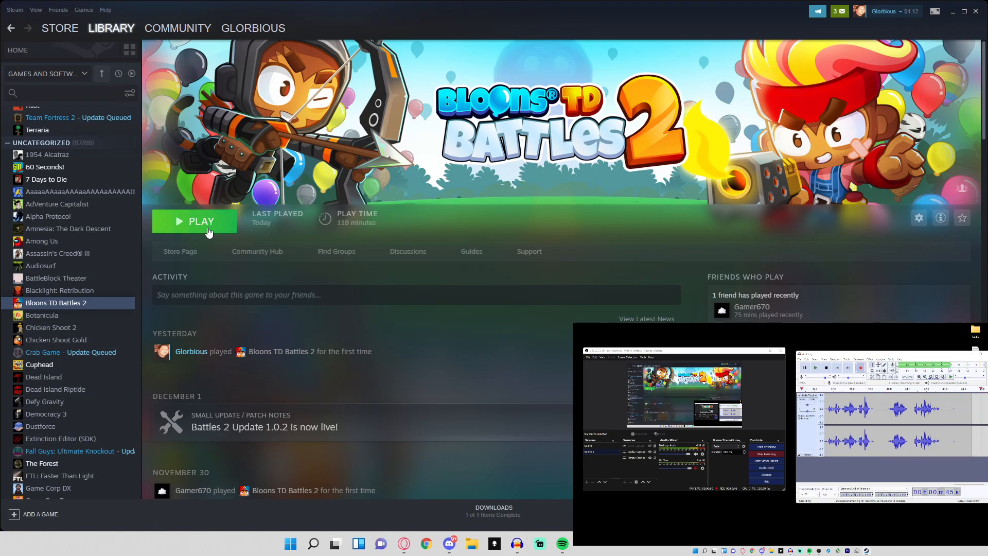
- Launch Bloons TD Battles 2 from the Steam library
{"action": "left_click", "coordinate": [194, 221]}
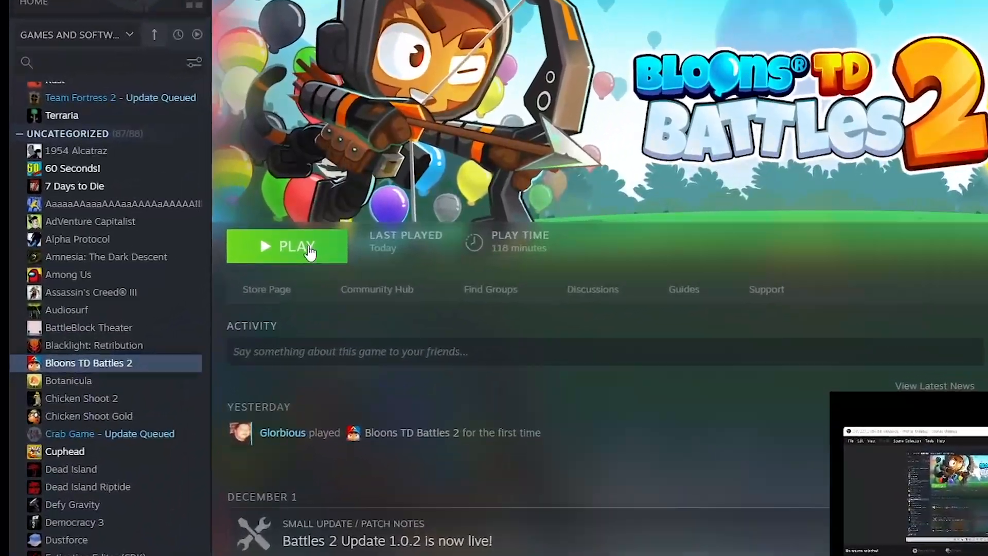
- Bring up Task Manager's process list while Bloons TD Battles 2 shows as running
{"action": "left_click", "coordinate": [287, 245]}
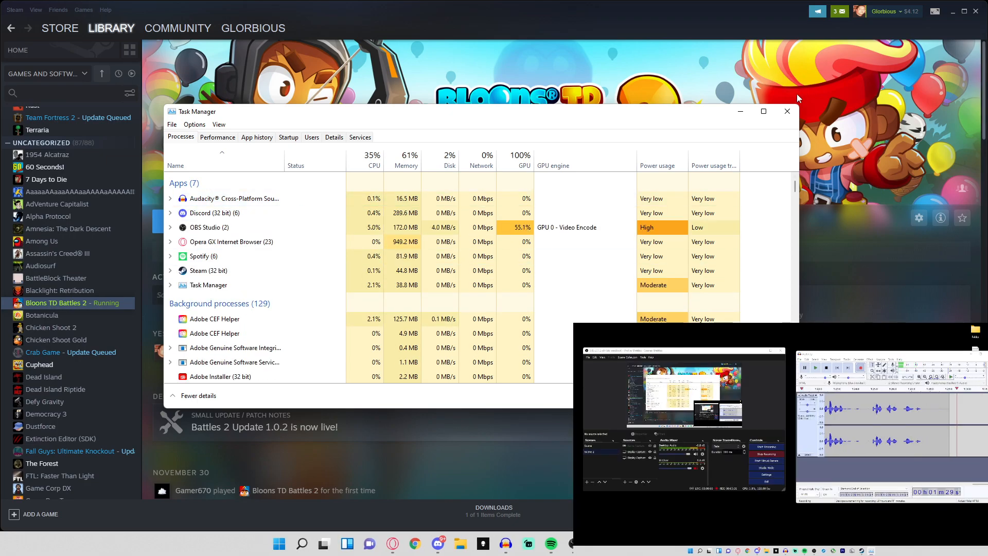
- Minimize Task Manager and Steam so the desktop shortcuts are visible
{"action": "left_click", "coordinate": [787, 111]}
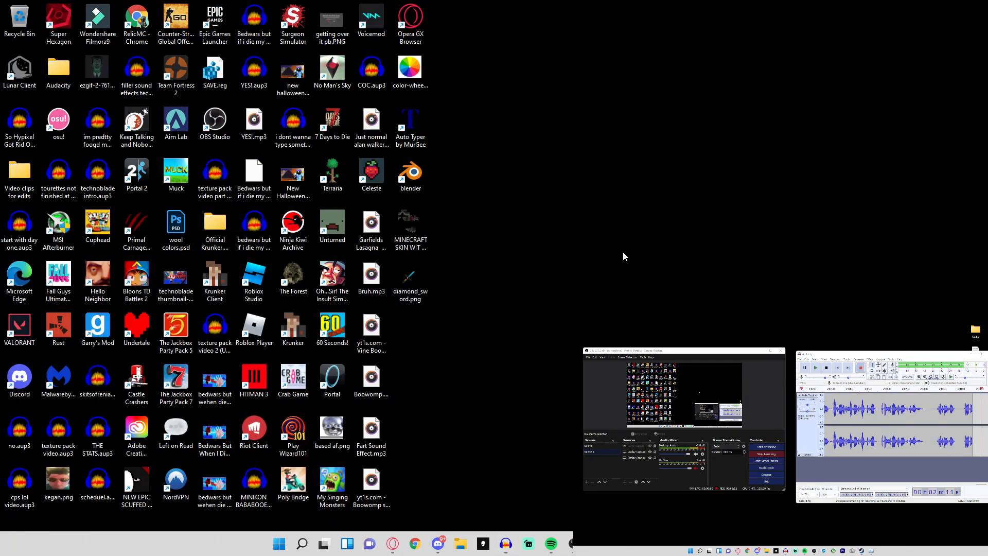
- Reach Display settings from the desktop context menu to view the two-monitor layout
{"action": "right_click", "coordinate": [624, 256]}
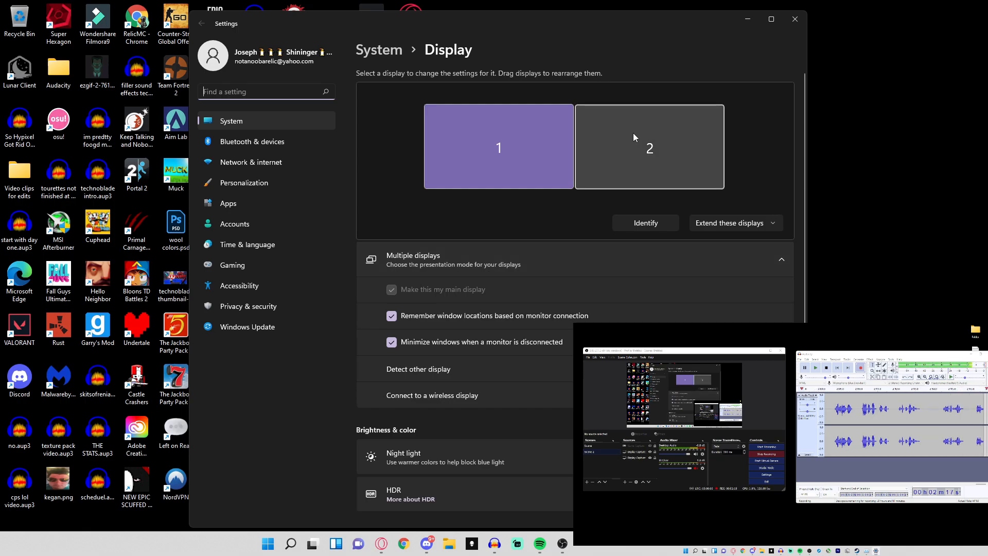
{"action": "left_click", "coordinate": [498, 146]}
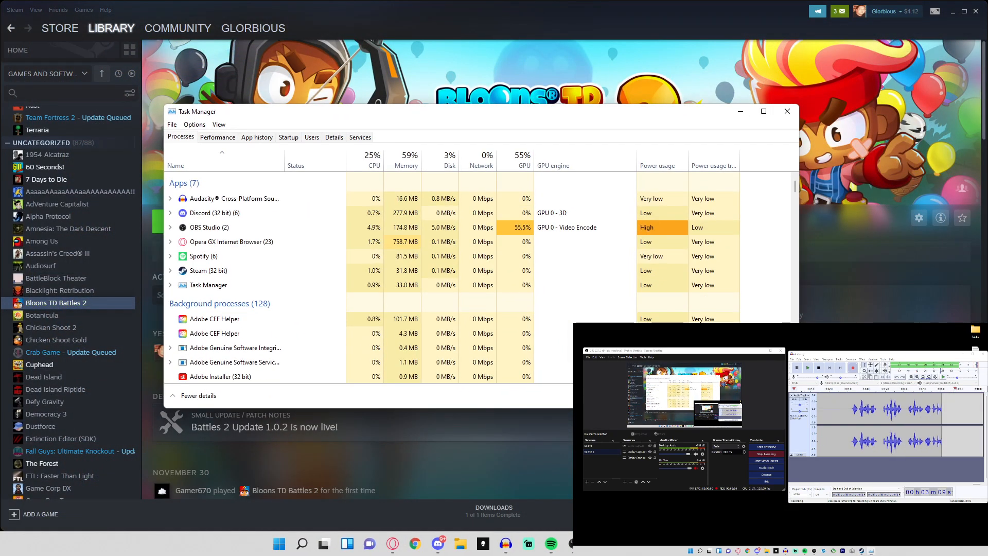
- Close Task Manager, reveal the desktop and reopen Display settings with displays 1 and 2
{"action": "left_click", "coordinate": [786, 111]}
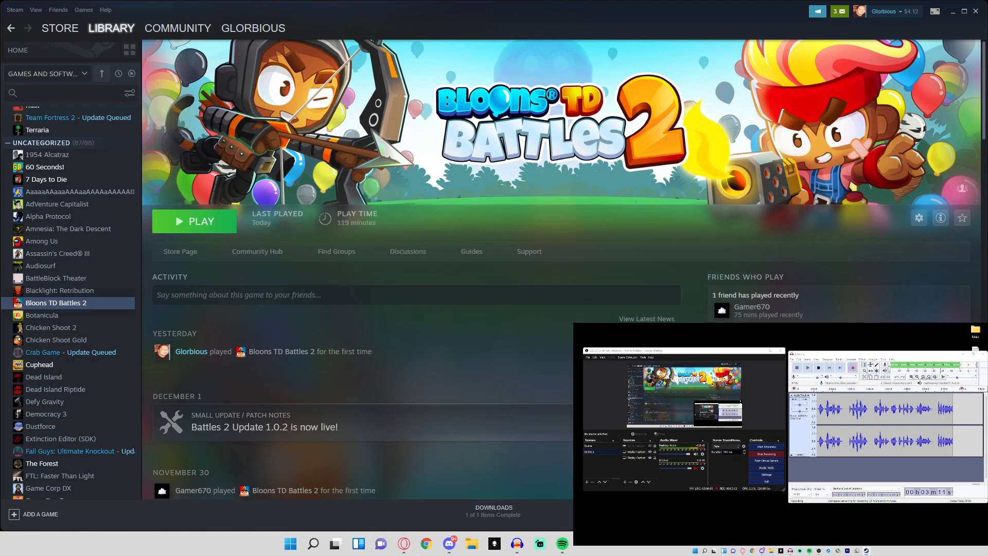
{"action": "left_click", "coordinate": [334, 543]}
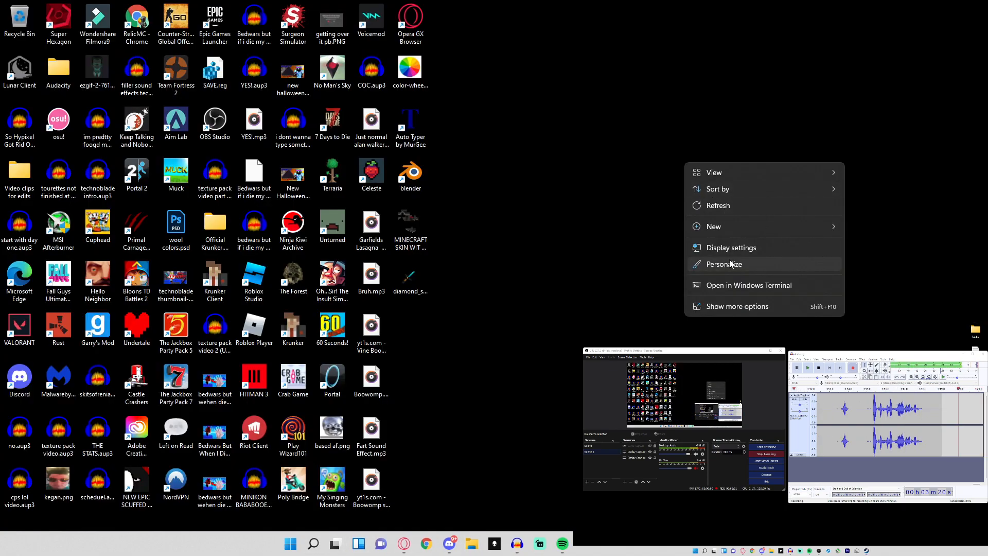
{"action": "left_click", "coordinate": [724, 251]}
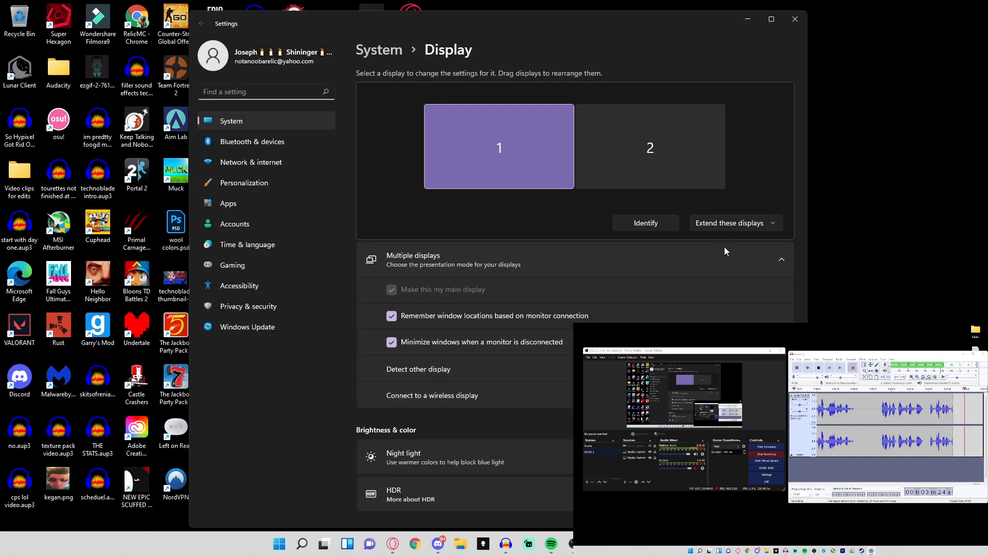
{"action": "mouse_move", "coordinate": [752, 75]}
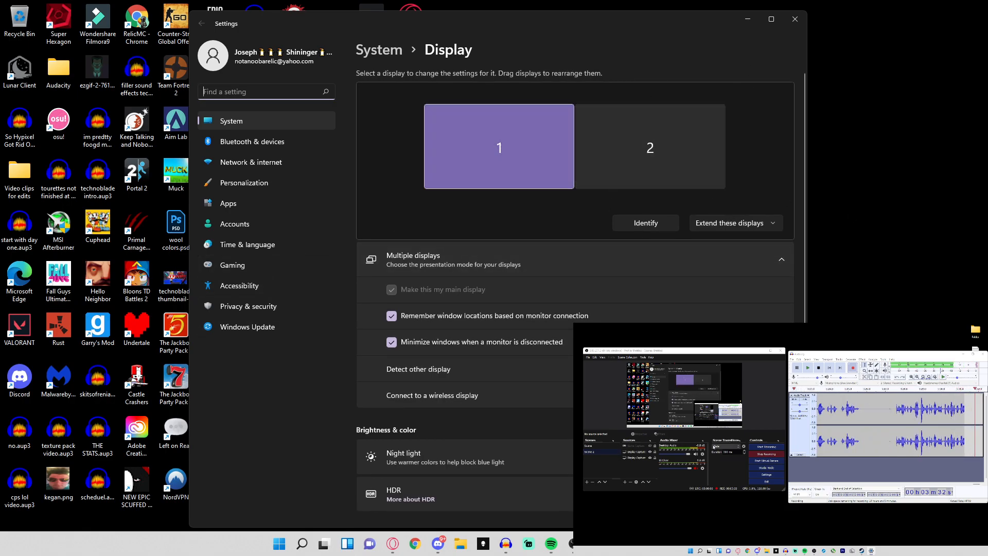
{"action": "mouse_move", "coordinate": [464, 122]}
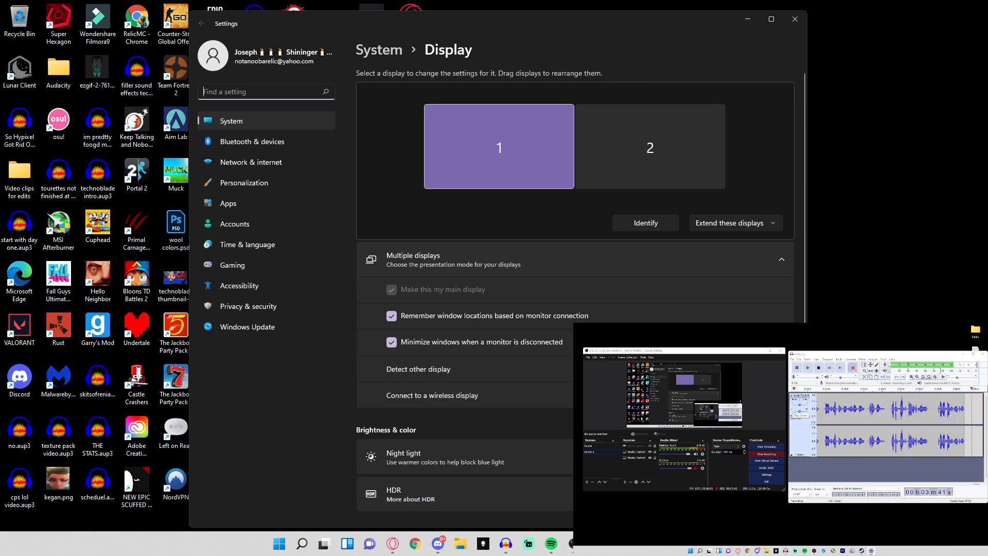
- Show Advanced display and adapter properties for display 1, comparing 144 Hz versus 60 Hz refresh rates
{"action": "left_click", "coordinate": [400, 416]}
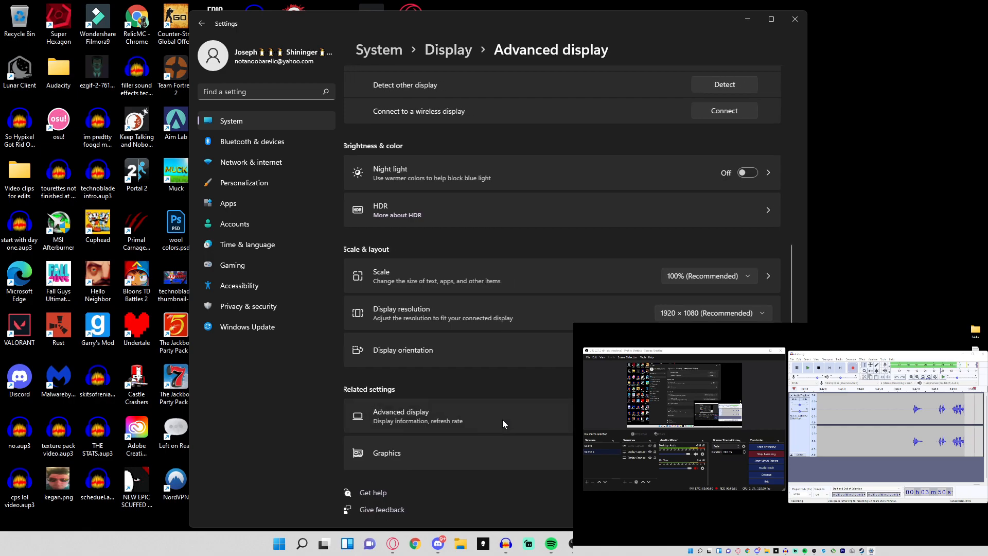
{"action": "left_click", "coordinate": [400, 416]}
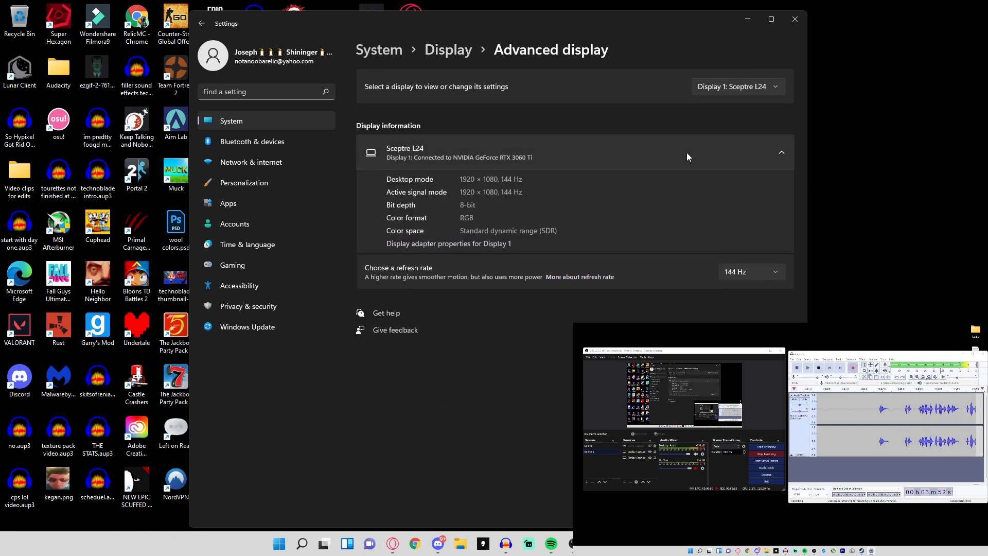
{"action": "left_click", "coordinate": [781, 152]}
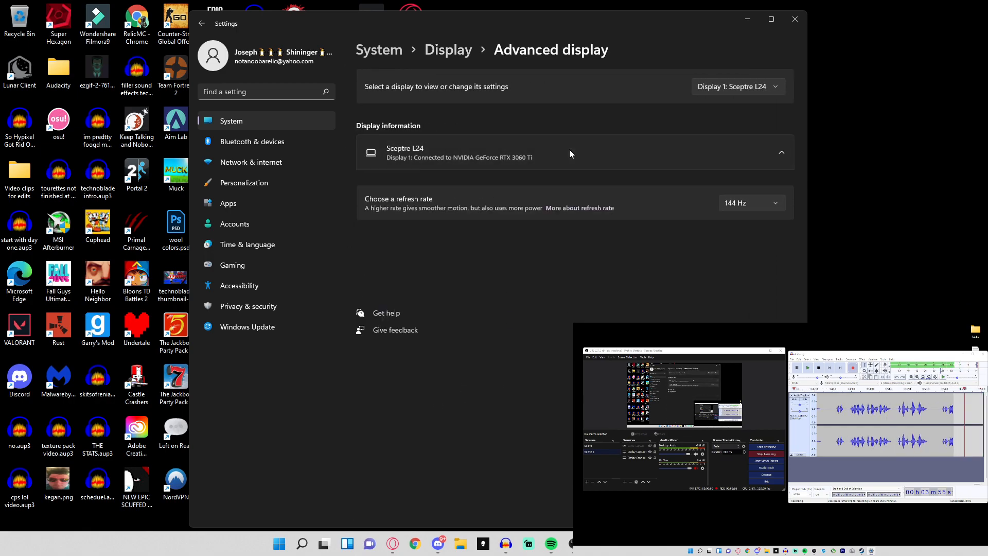
{"action": "left_click", "coordinate": [448, 244]}
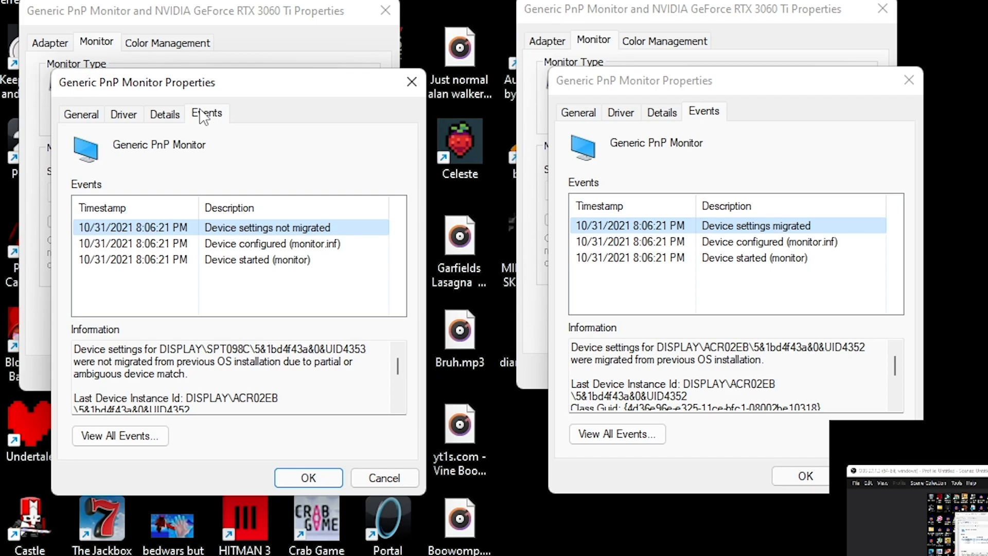
{"action": "mouse_move", "coordinate": [287, 233]}
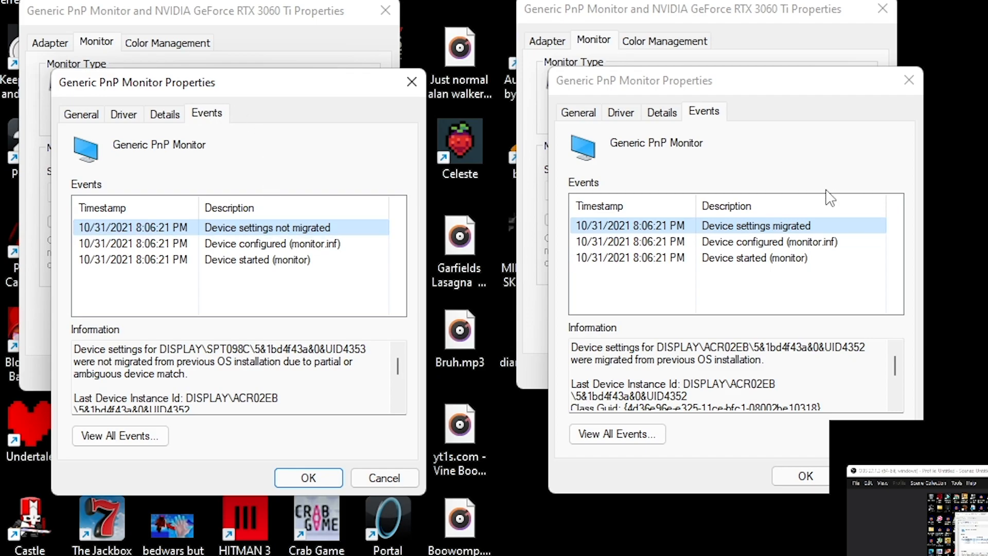
{"action": "mouse_move", "coordinate": [812, 235]}
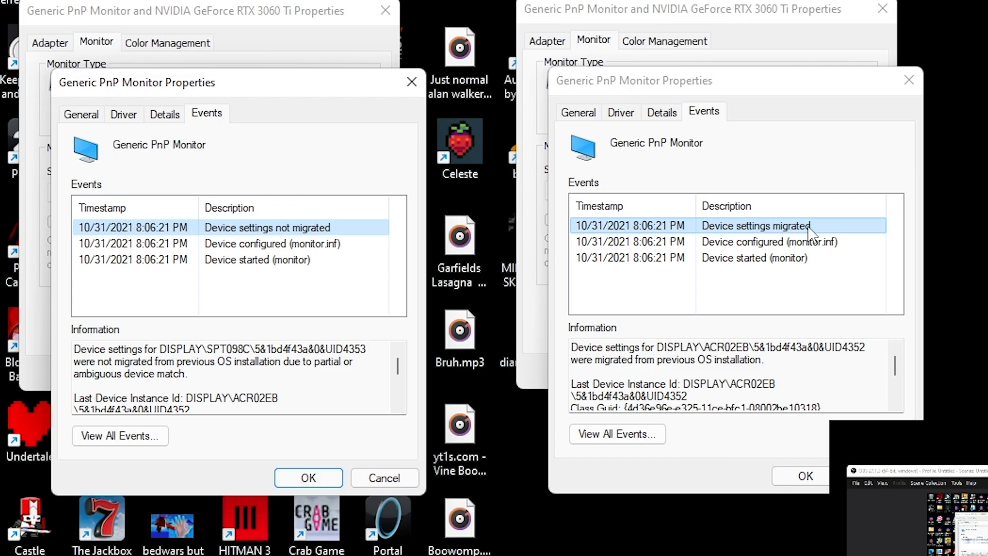
{"action": "left_click", "coordinate": [308, 478]}
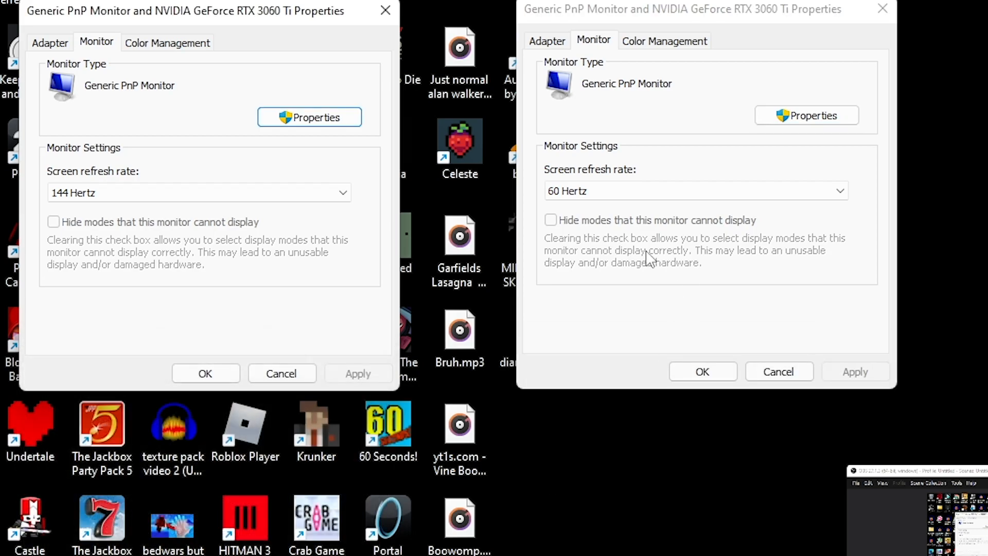
{"action": "mouse_move", "coordinate": [735, 168]}
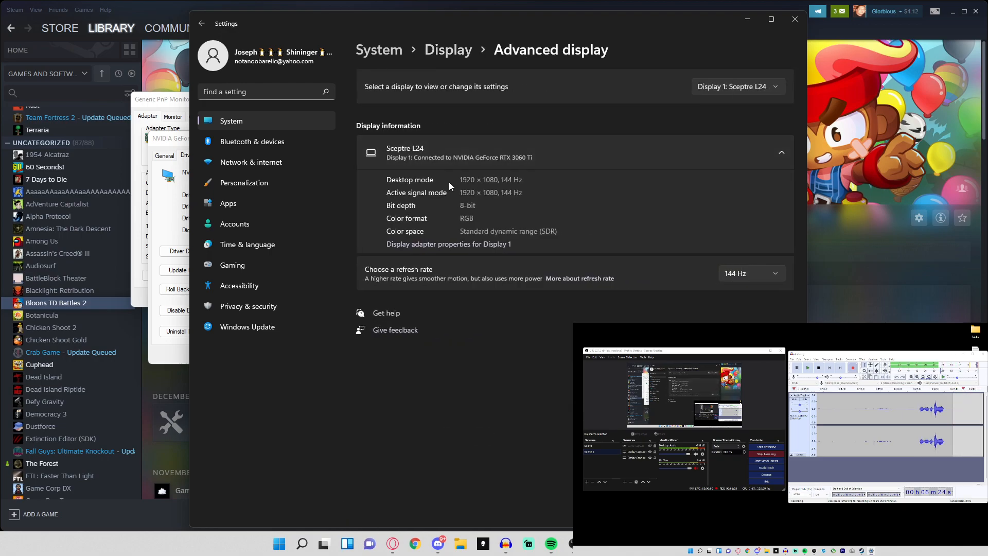
{"action": "mouse_move", "coordinate": [476, 184]}
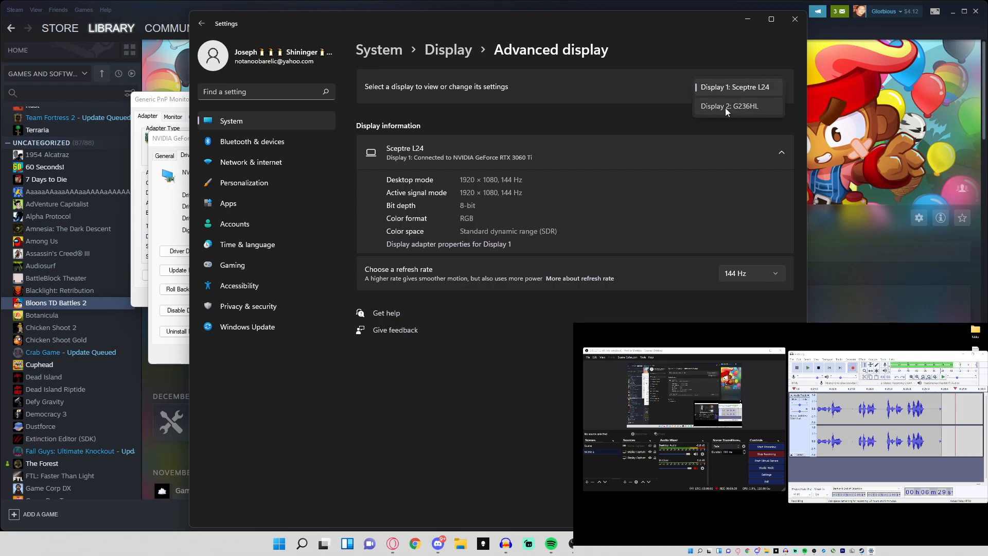
{"action": "left_click", "coordinate": [728, 106]}
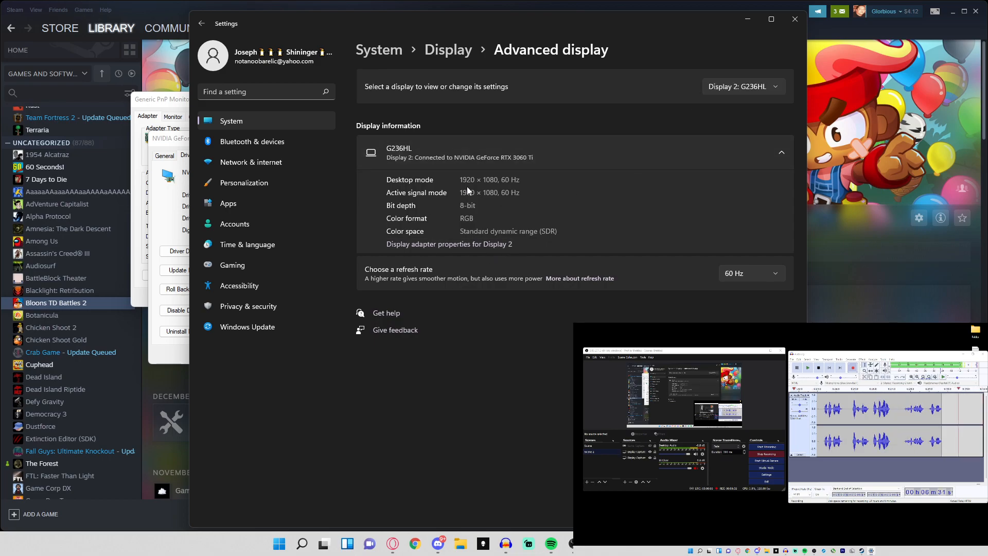
{"action": "left_click", "coordinate": [741, 86]}
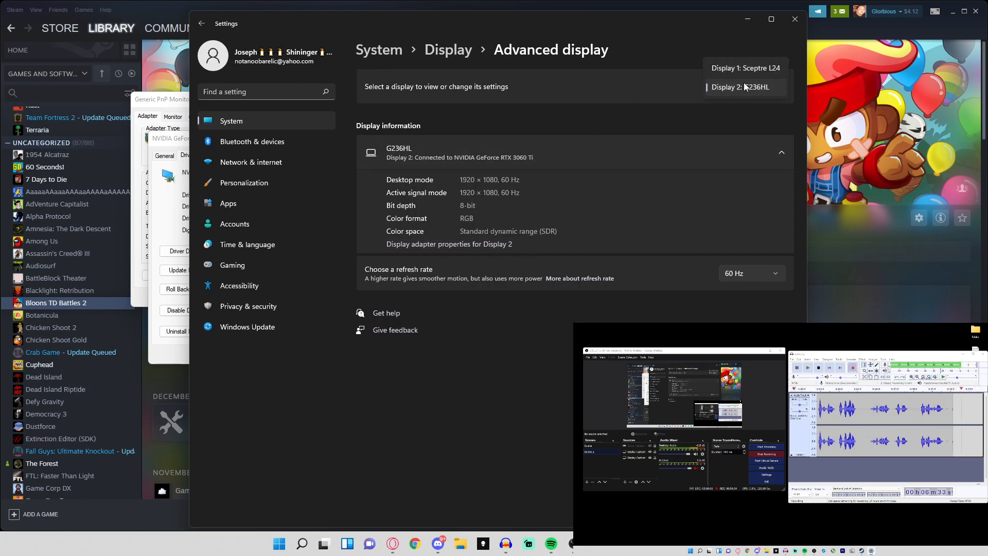
{"action": "left_click", "coordinate": [744, 67]}
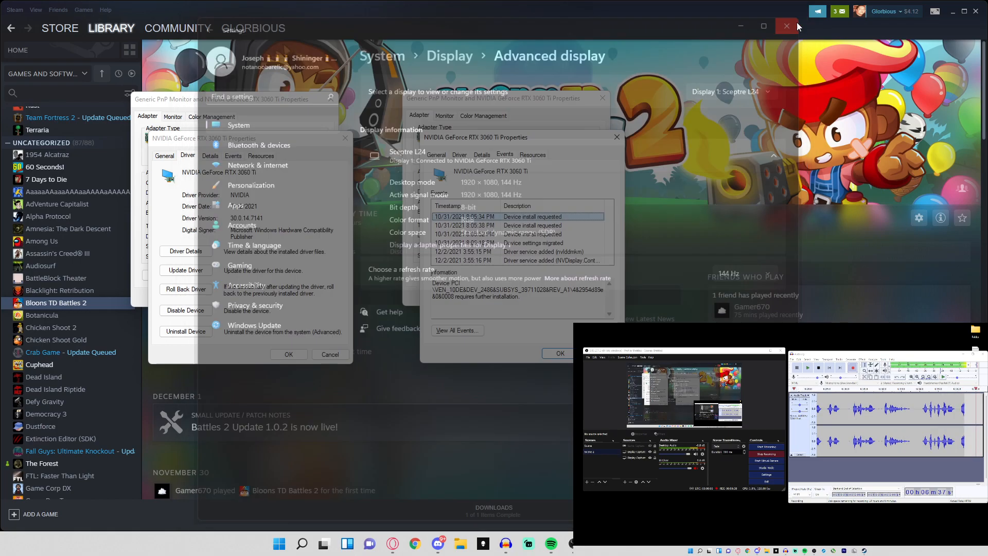
- Close Settings and cancel the RTX 3060 Ti events dialog, leaving adapter details over Steam
{"action": "left_click", "coordinate": [785, 26]}
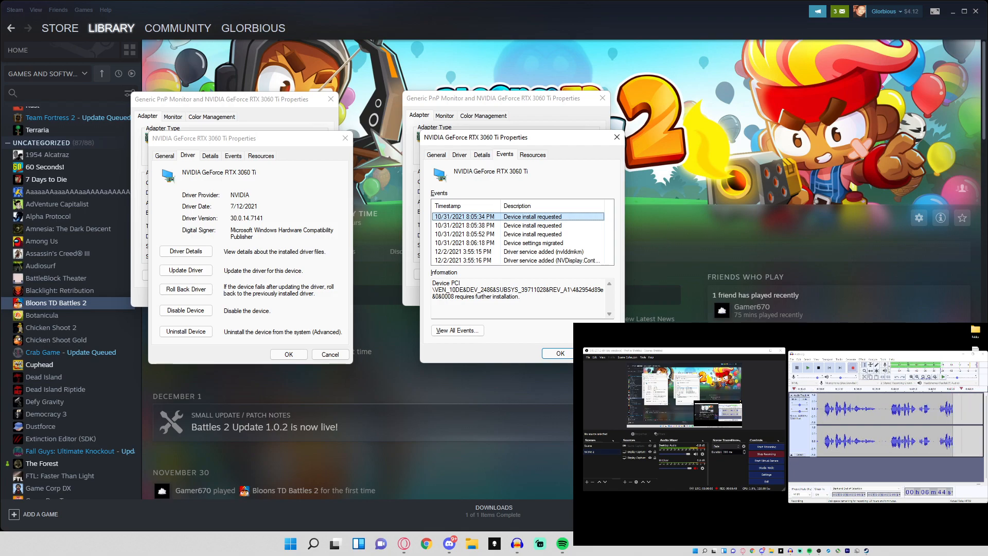
{"action": "left_click", "coordinate": [418, 116]}
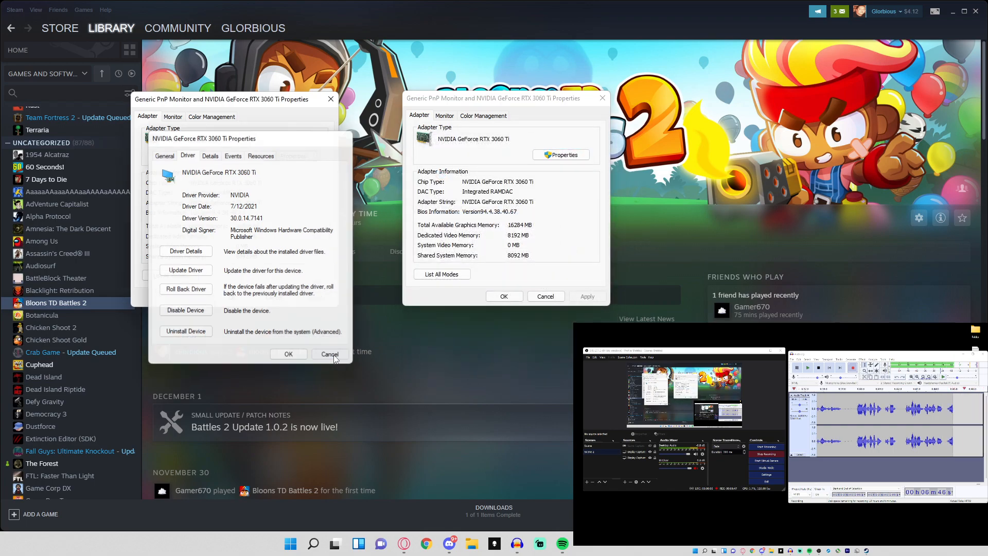